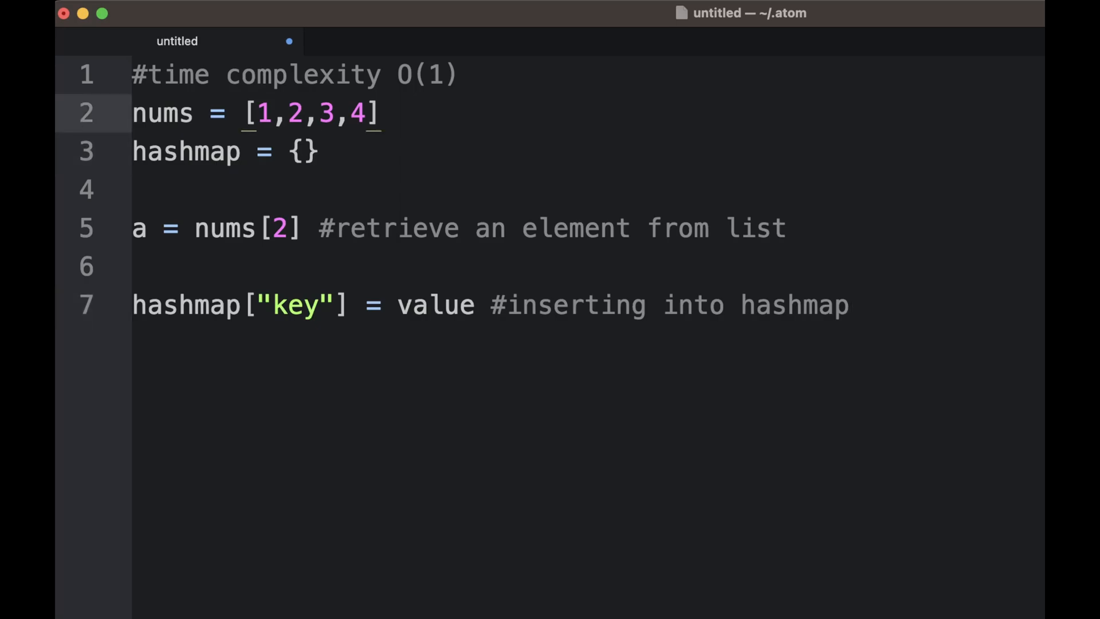
Step: Change the retrieval line's index so it reads nums[1] rather than nums[2]
{"action": "left_click", "coordinate": [315, 151]}
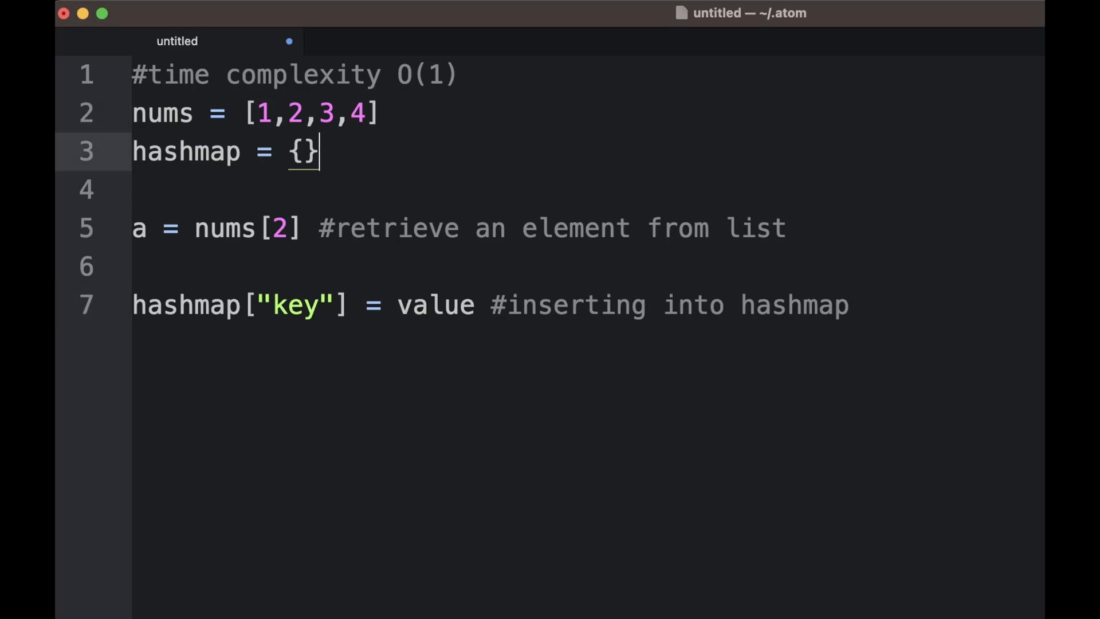
{"action": "left_click", "coordinate": [302, 228]}
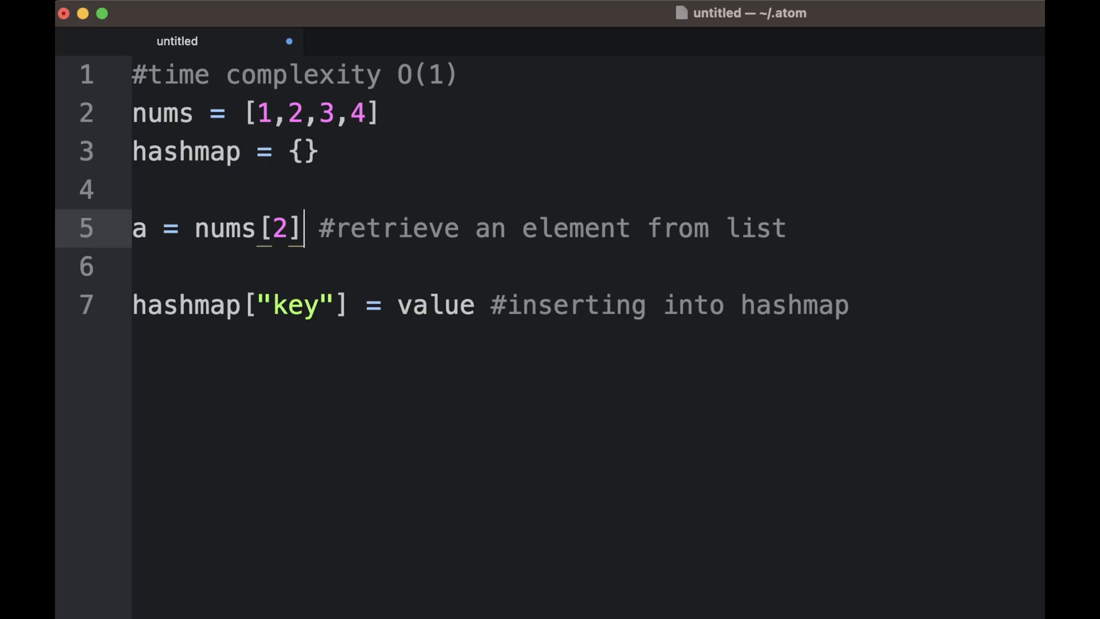
{"action": "left_click", "coordinate": [210, 229]}
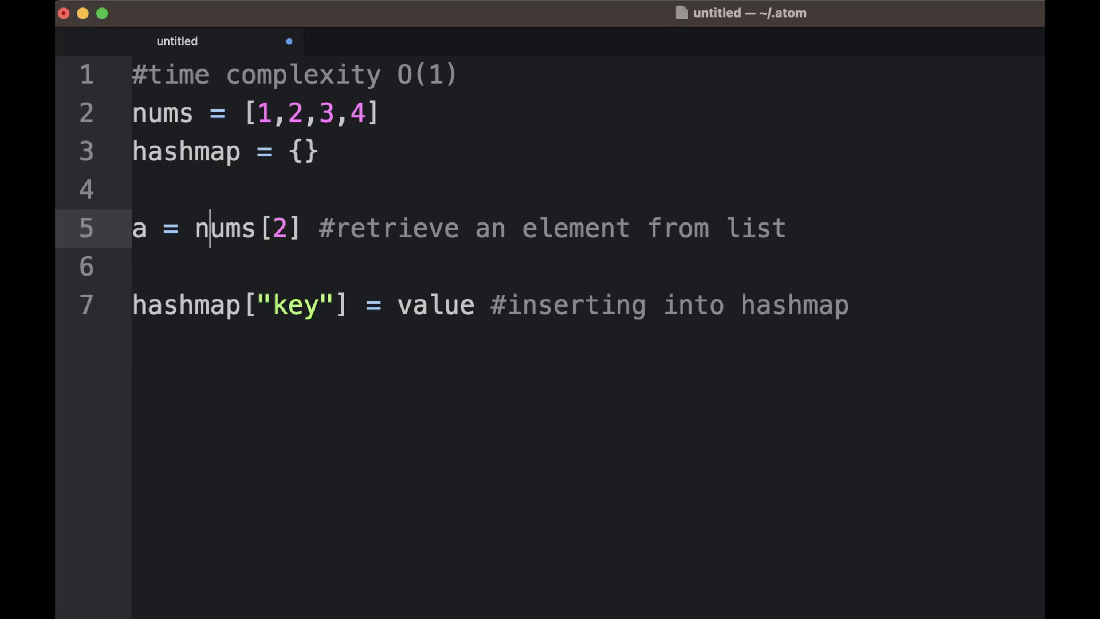
{"action": "left_click", "coordinate": [316, 229]}
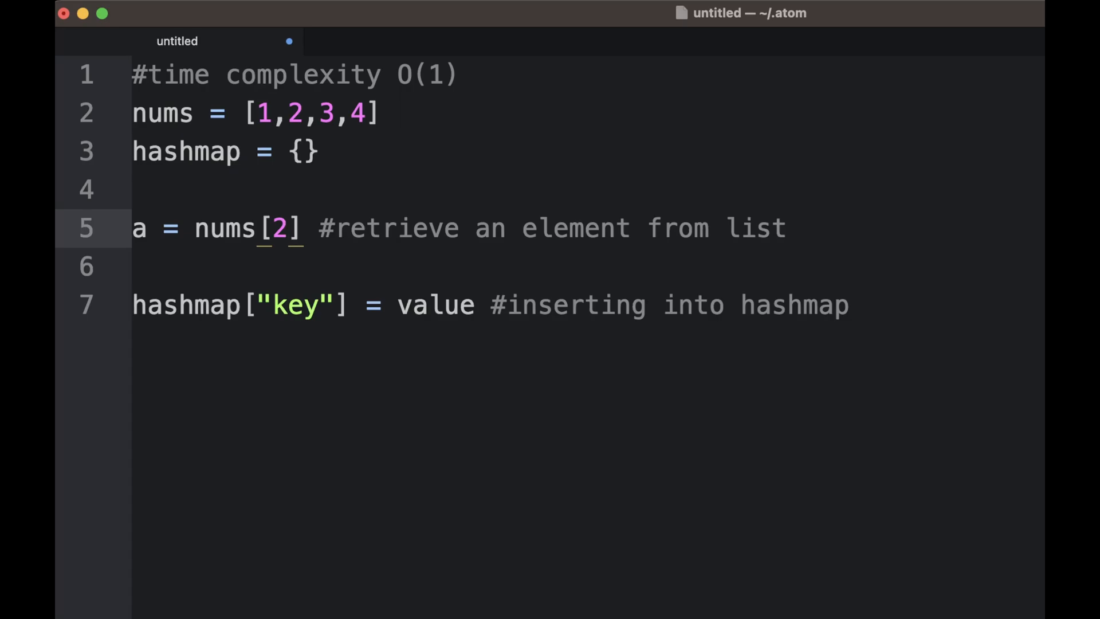
{"action": "left_click", "coordinate": [291, 228]}
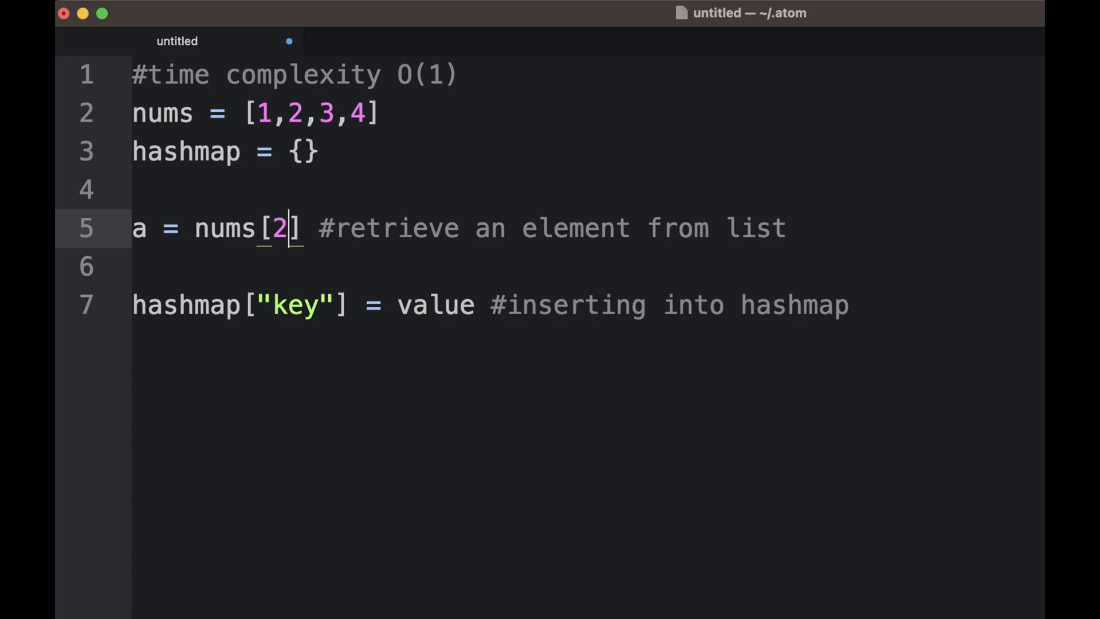
{"action": "type", "text": "4"}
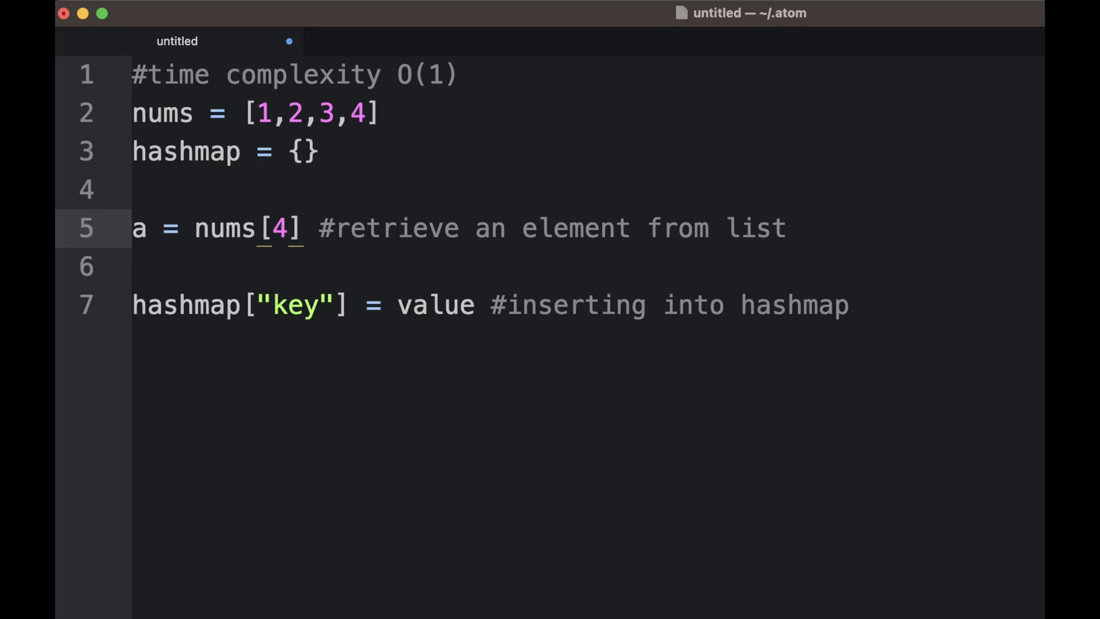
{"action": "type", "text": "1"}
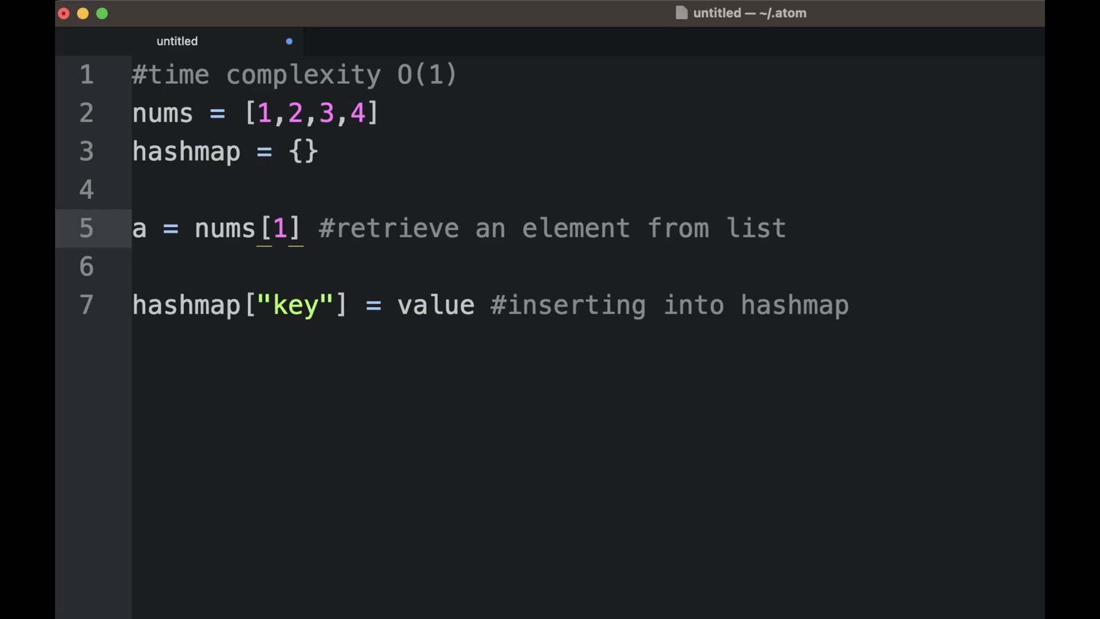
{"action": "left_click", "coordinate": [421, 305]}
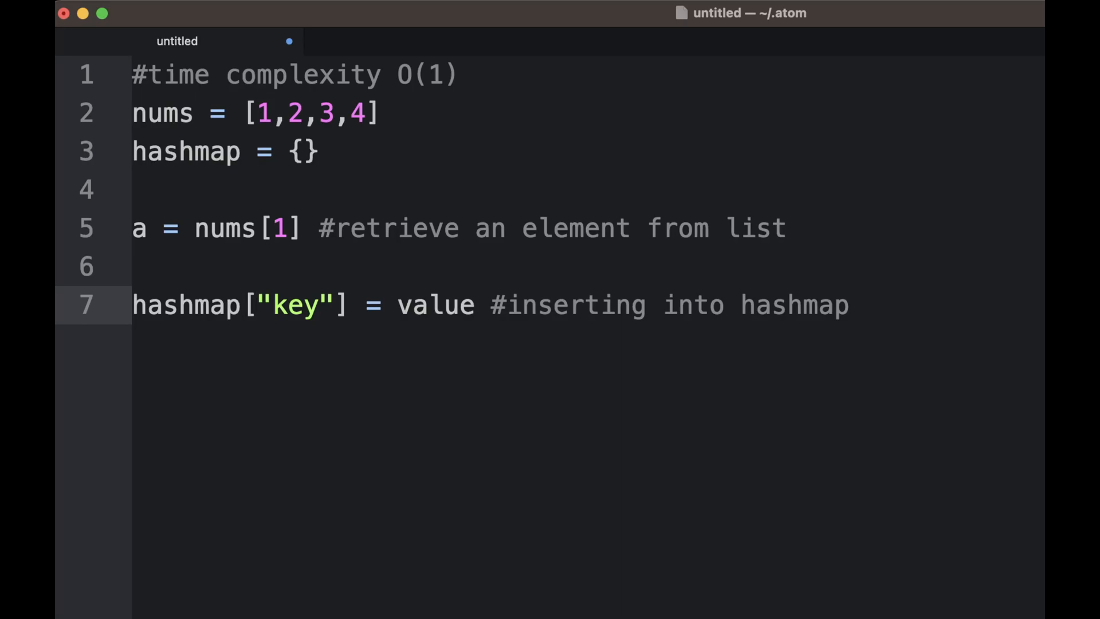
{"action": "left_click", "coordinate": [851, 304]}
{"action": "type", "text": "for"}
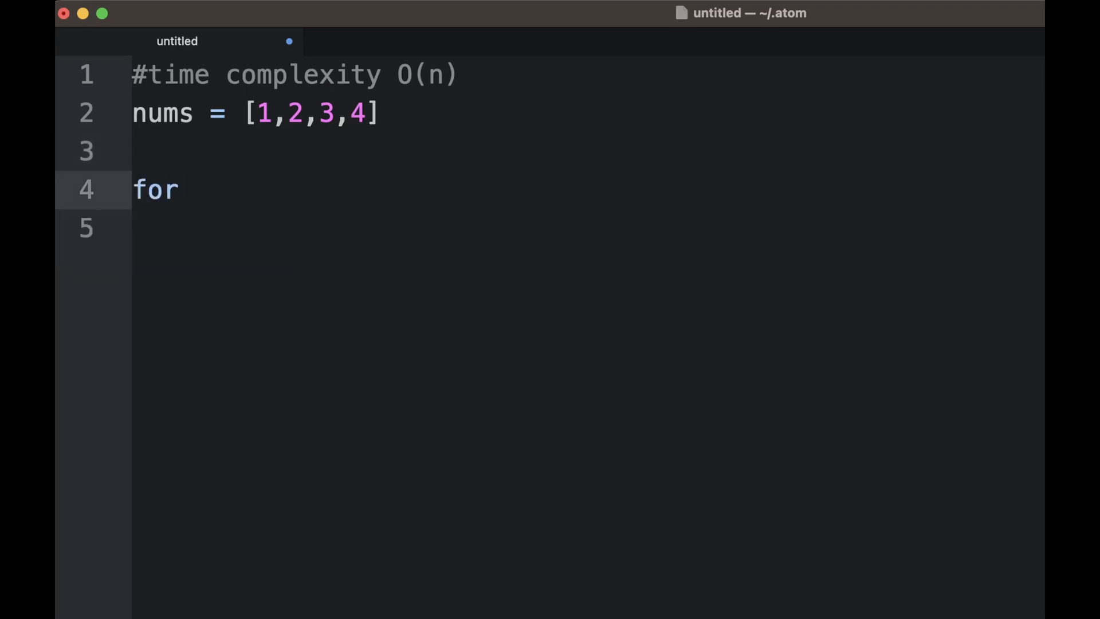
Step: Complete the loop as 'for i in nums:' with print(i) indented in its body
{"action": "type", "text": "i in"}
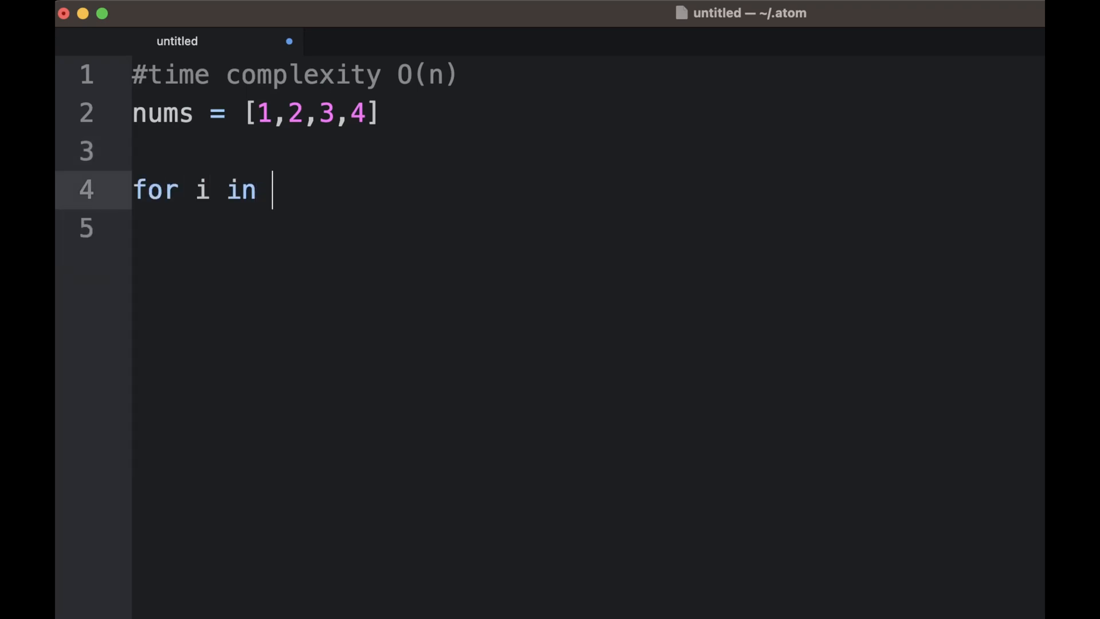
{"action": "type", "text": "nums:"}
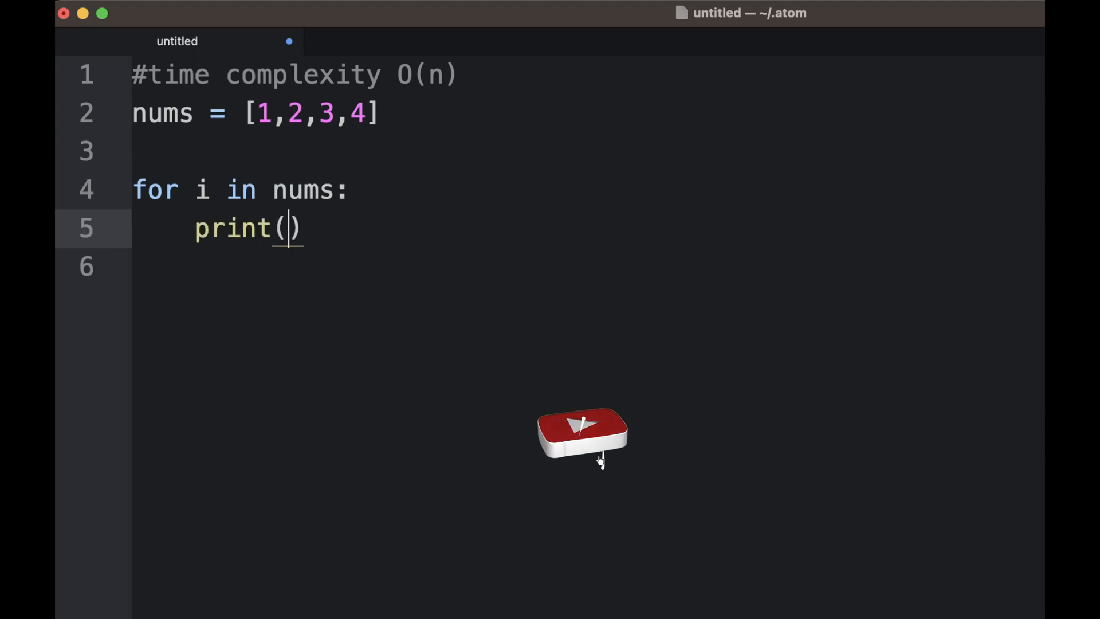
{"action": "type", "text": "i"}
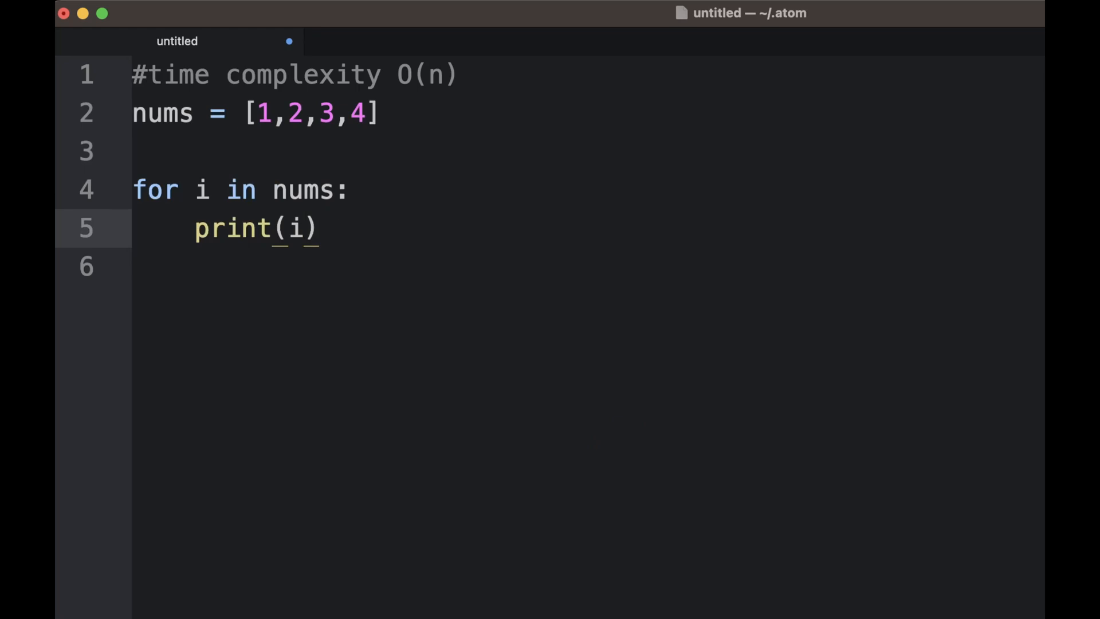
Step: Add a new line after the loop calling nums.find(3)
{"action": "left_click", "coordinate": [260, 228]}
{"action": "type", "text": "nums"}
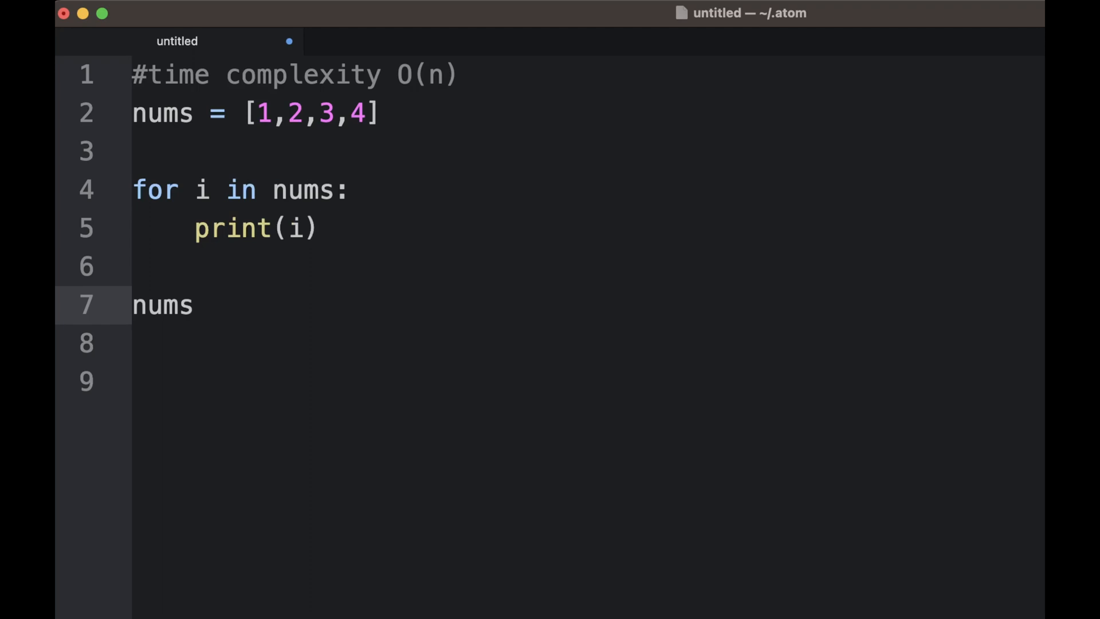
{"action": "type", "text": ".s"}
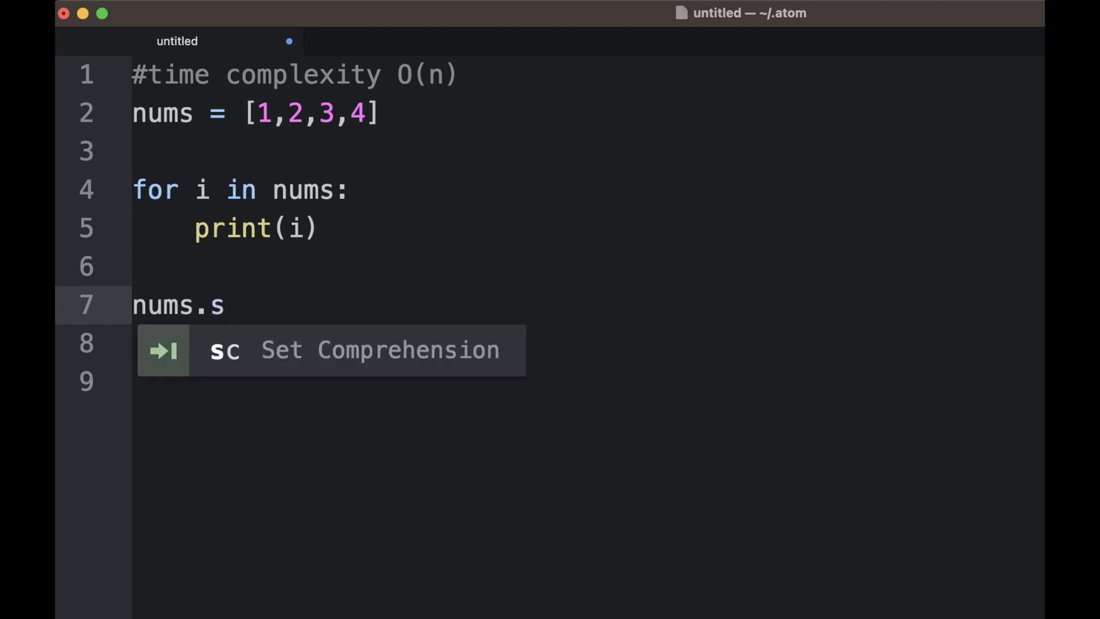
{"action": "type", "text": "ind(5)"}
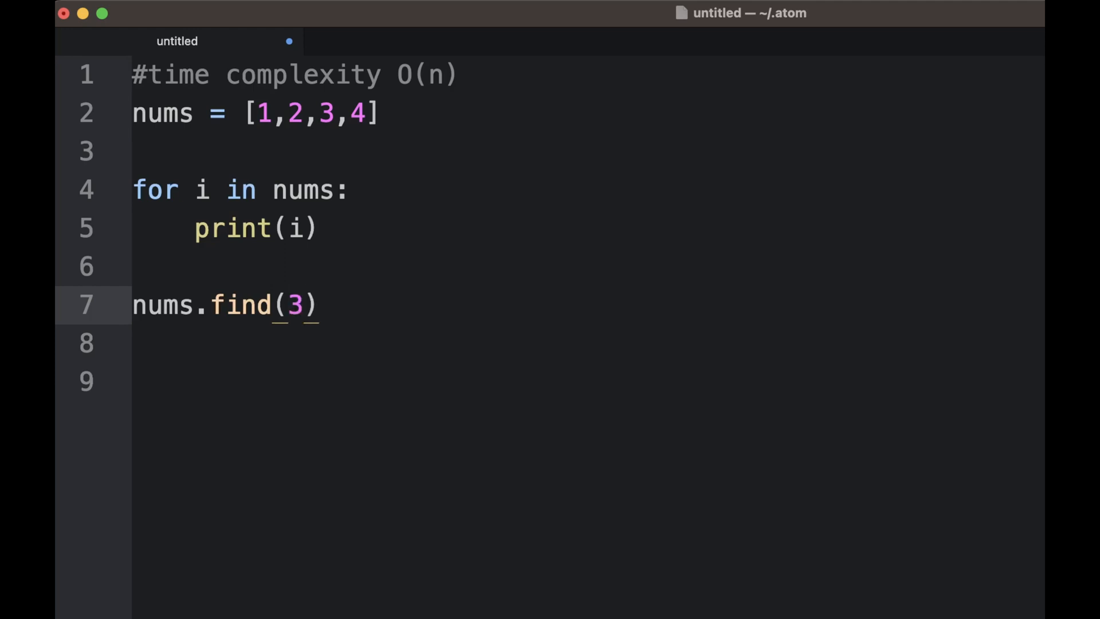
{"action": "left_click", "coordinate": [317, 306]}
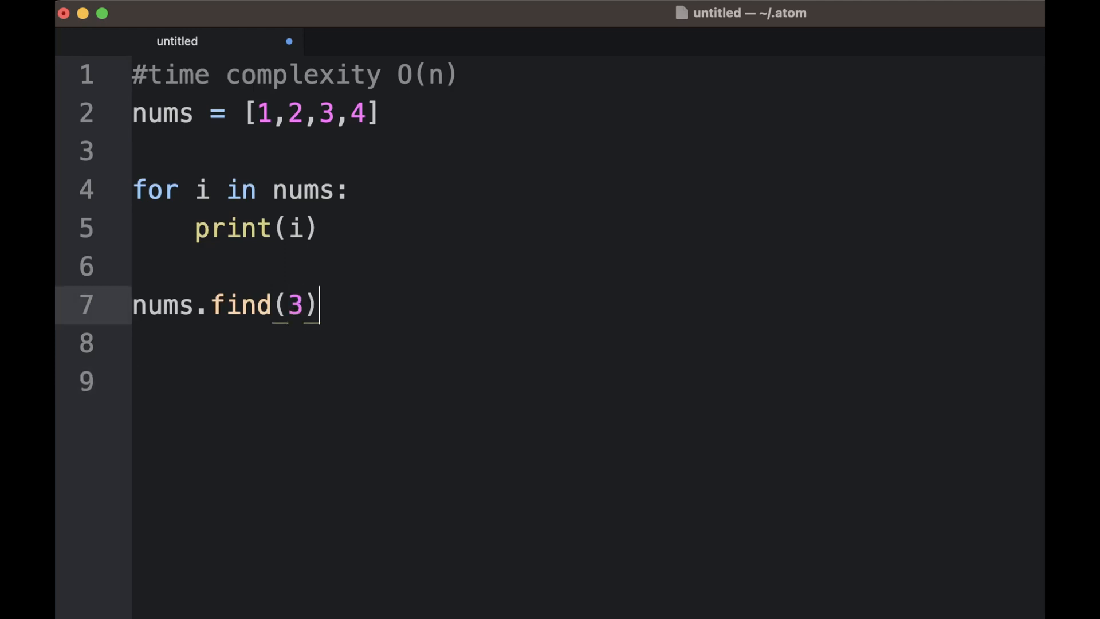
Step: Edit the nums list values so it reads [3,2,4,3]
{"action": "left_click", "coordinate": [284, 305]}
{"action": "type", "text": "4,"}
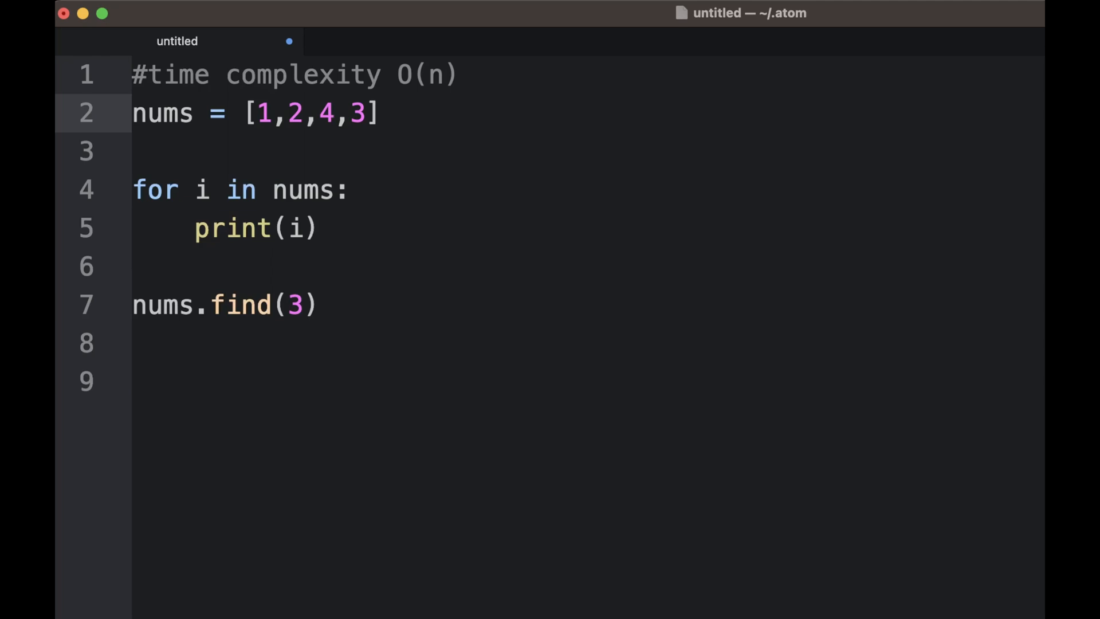
{"action": "type", "text": "3"}
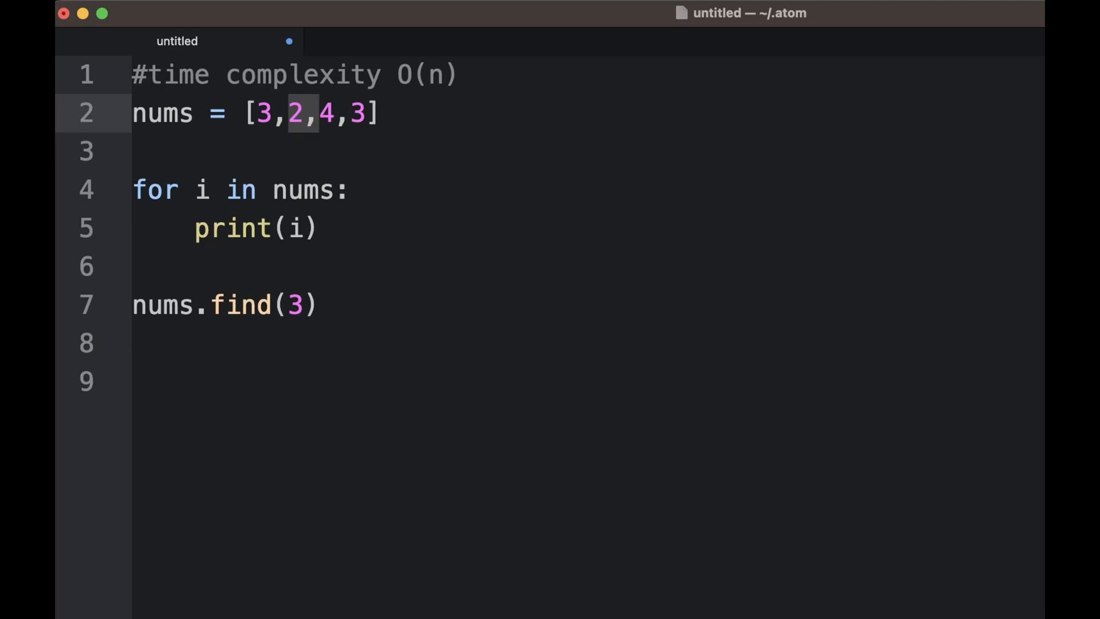
{"action": "key", "text": "Backspace"}
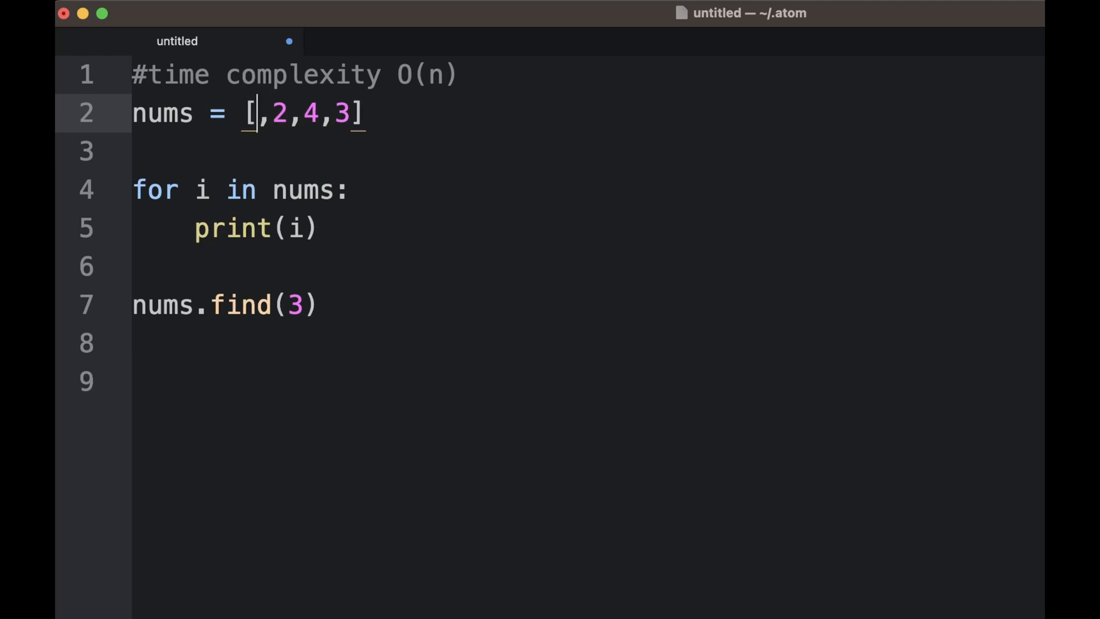
{"action": "type", "text": "3"}
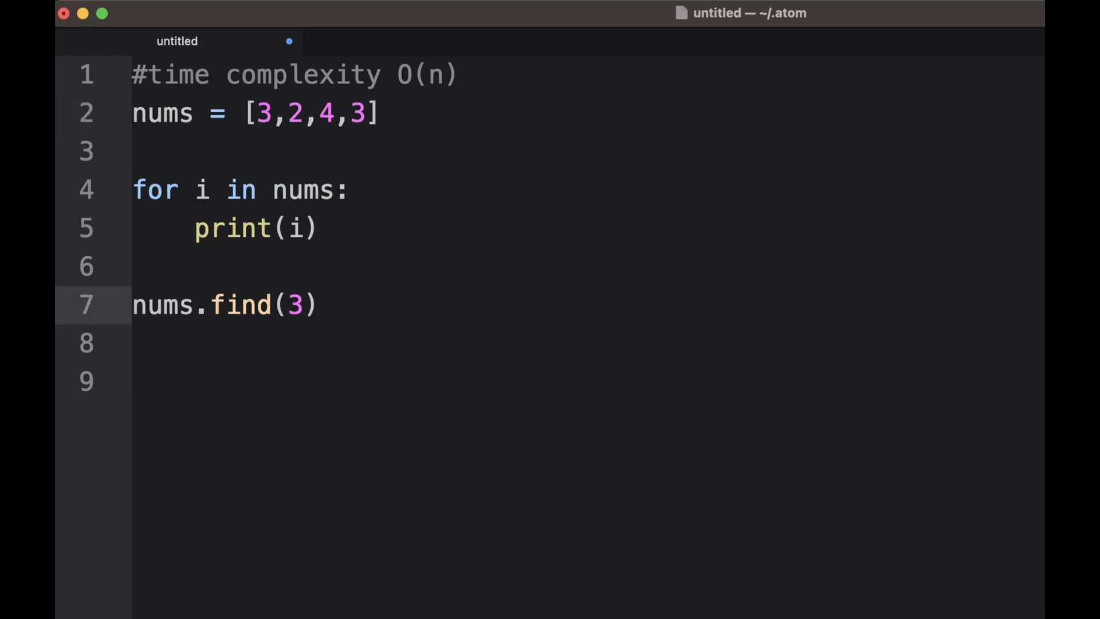
Step: Append a trailing #O(n) comment to the nums.find(3) line
{"action": "type", "text": "#0"}
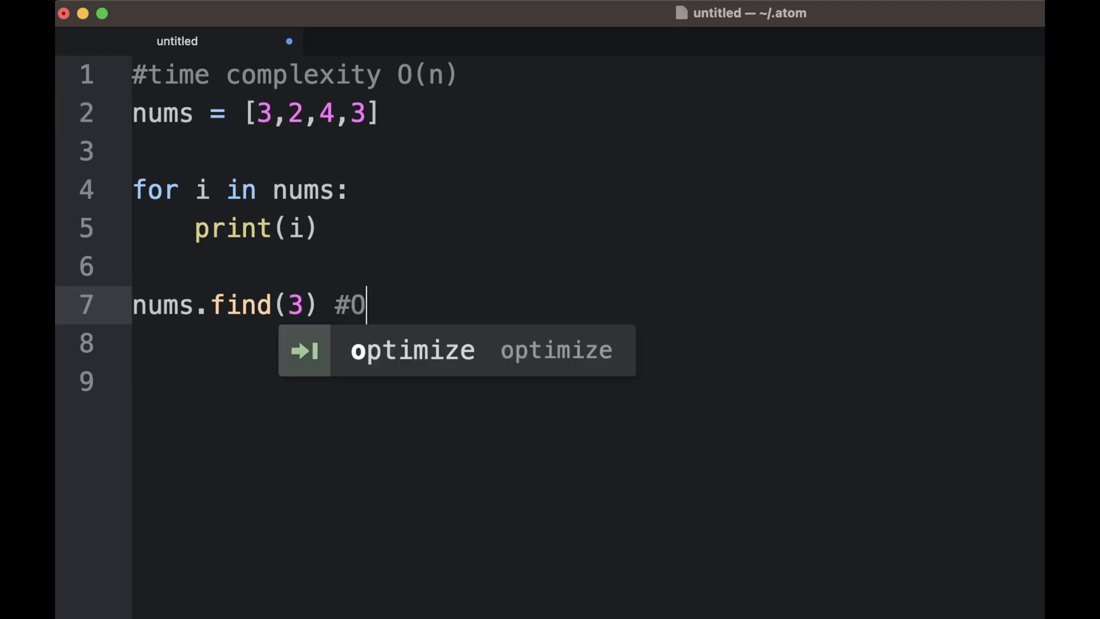
{"action": "type", "text": "(n)"}
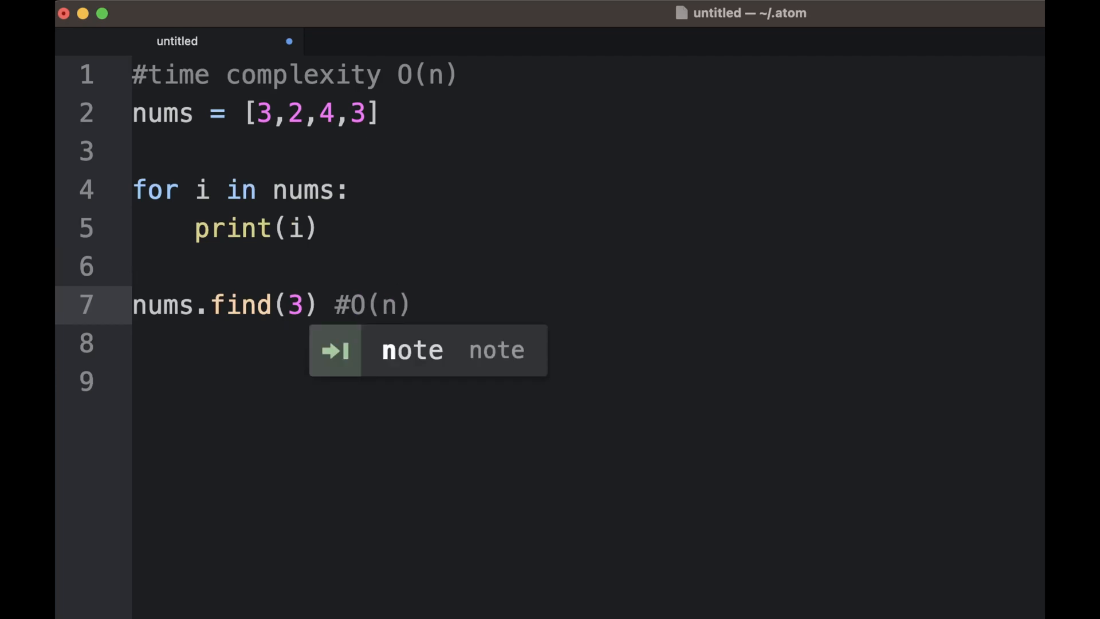